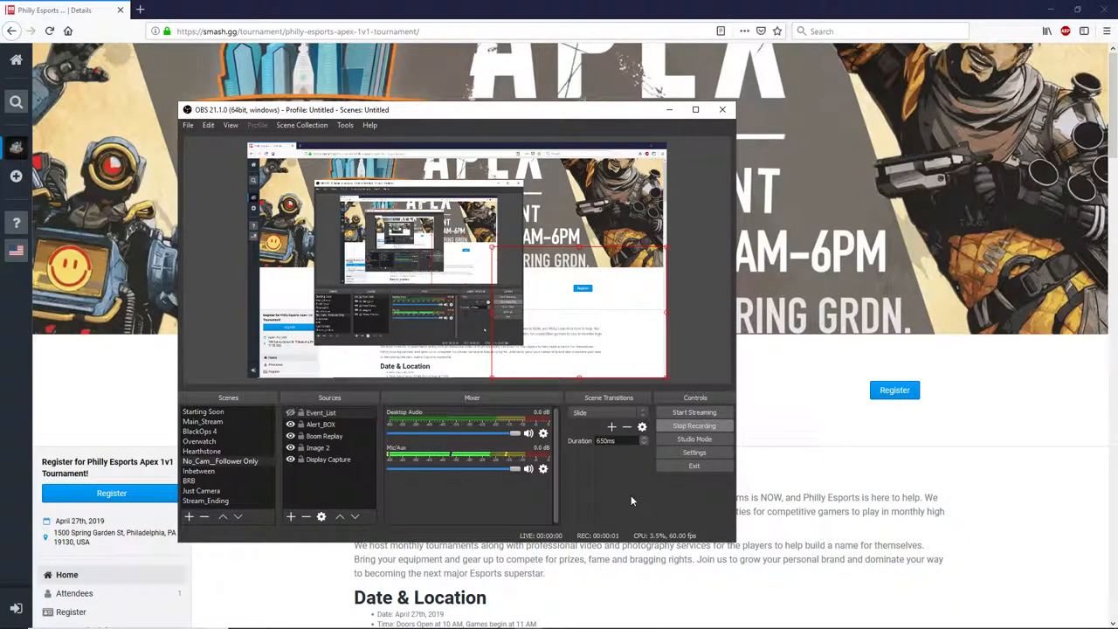
# Minimize OBS to reveal the Philly Esports Apex 1v1 Tournament page
pyautogui.click(722, 109)
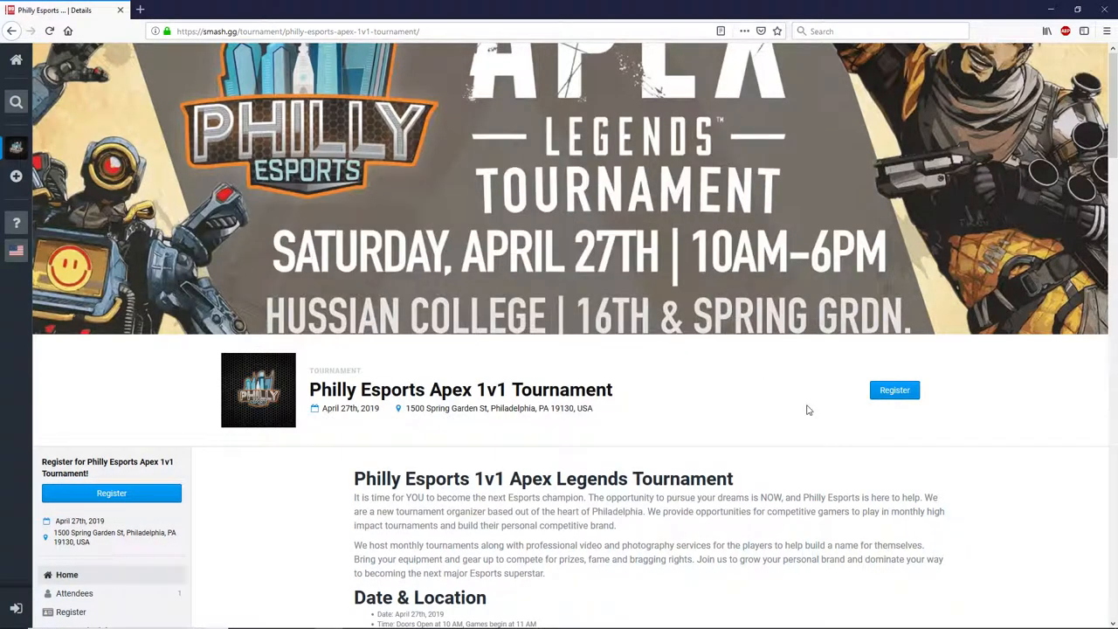
pyautogui.moveTo(803, 406)
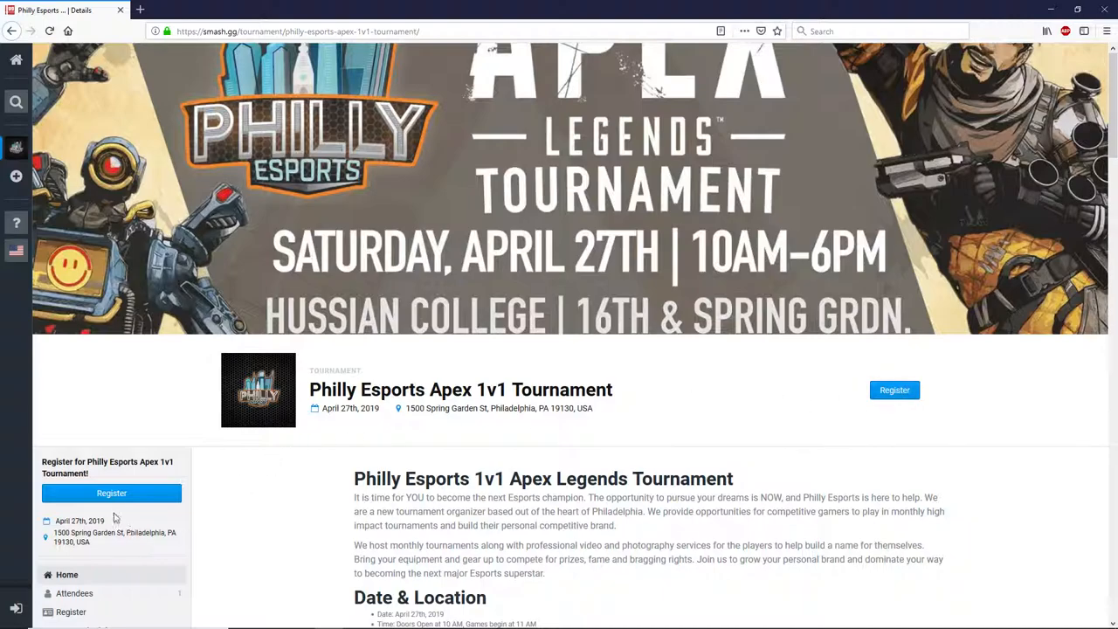
pyautogui.moveTo(130, 473)
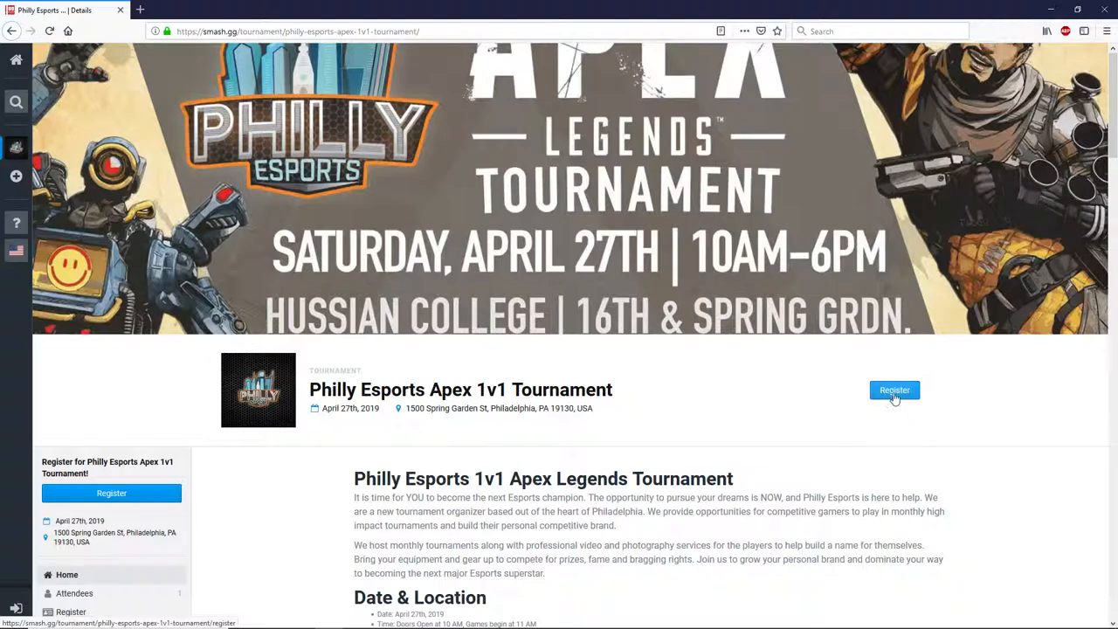
# Start registration, try the Spectator pass, then settle on Player RSVP - $15
pyautogui.click(895, 390)
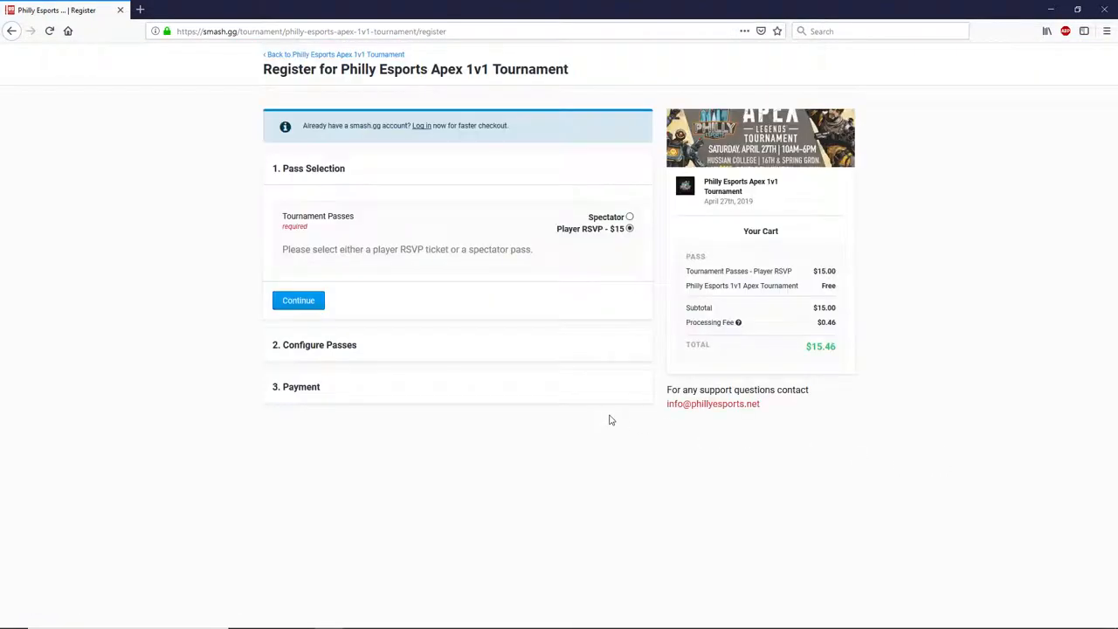
pyautogui.moveTo(537, 363)
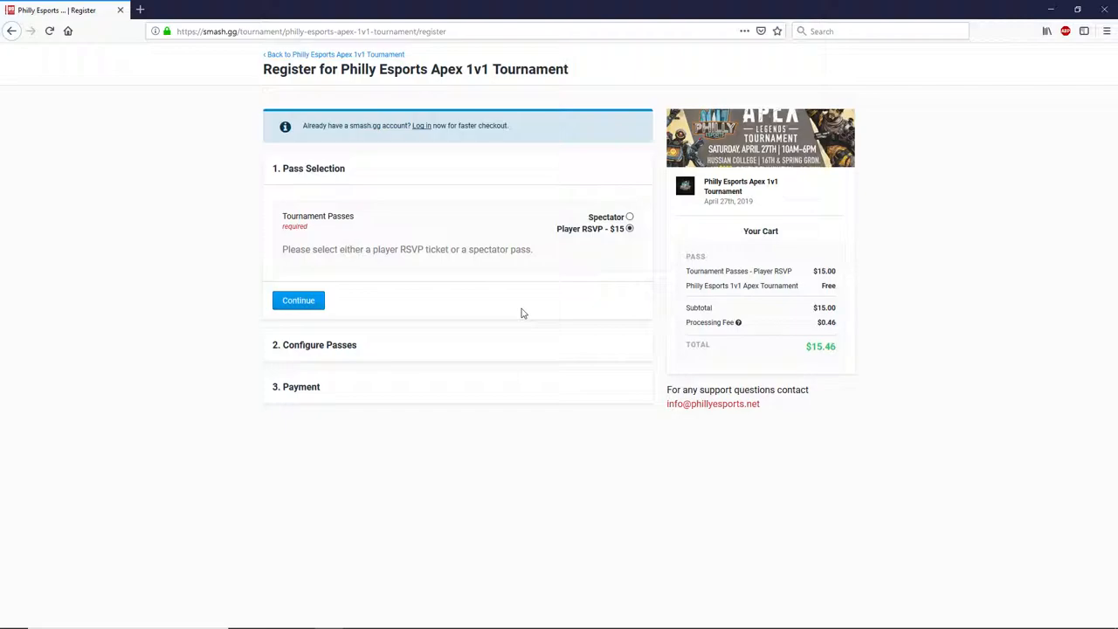
pyautogui.click(629, 216)
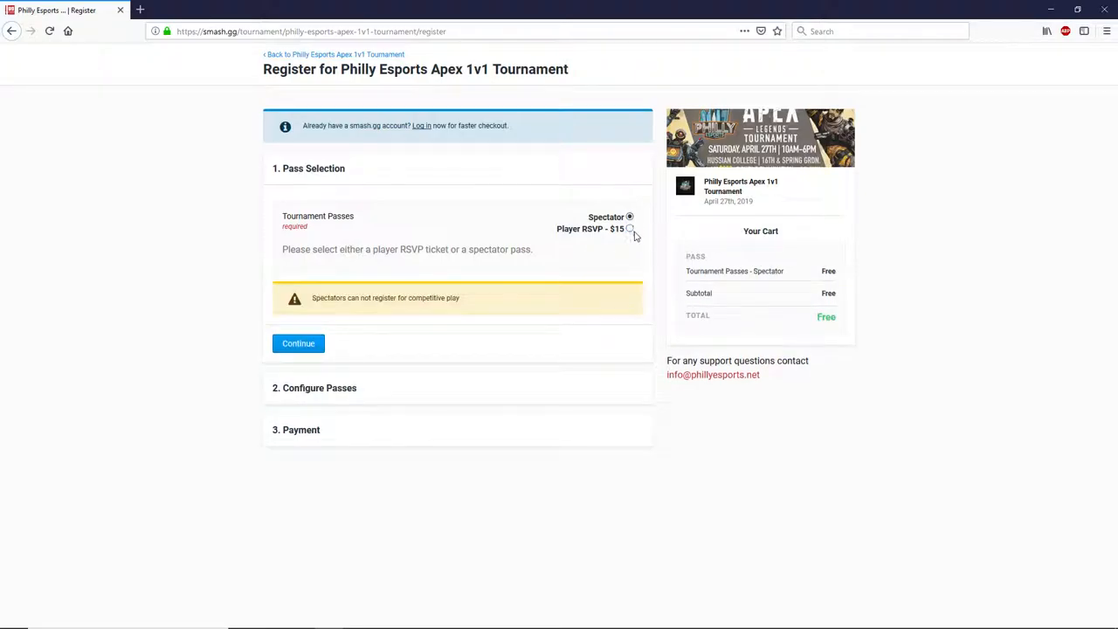
pyautogui.click(630, 229)
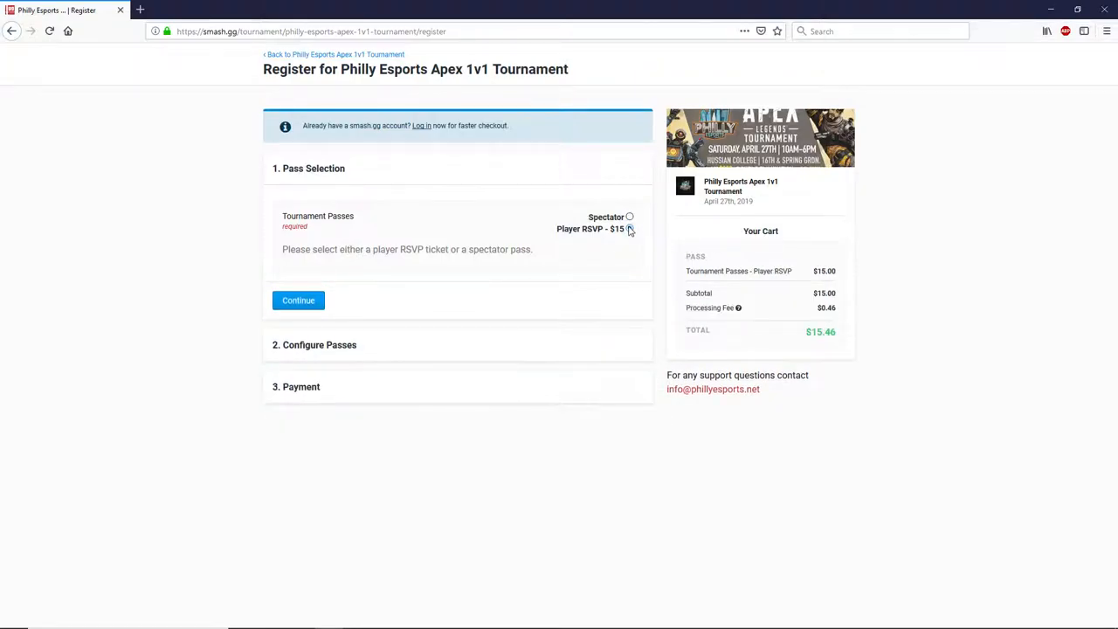
pyautogui.click(629, 228)
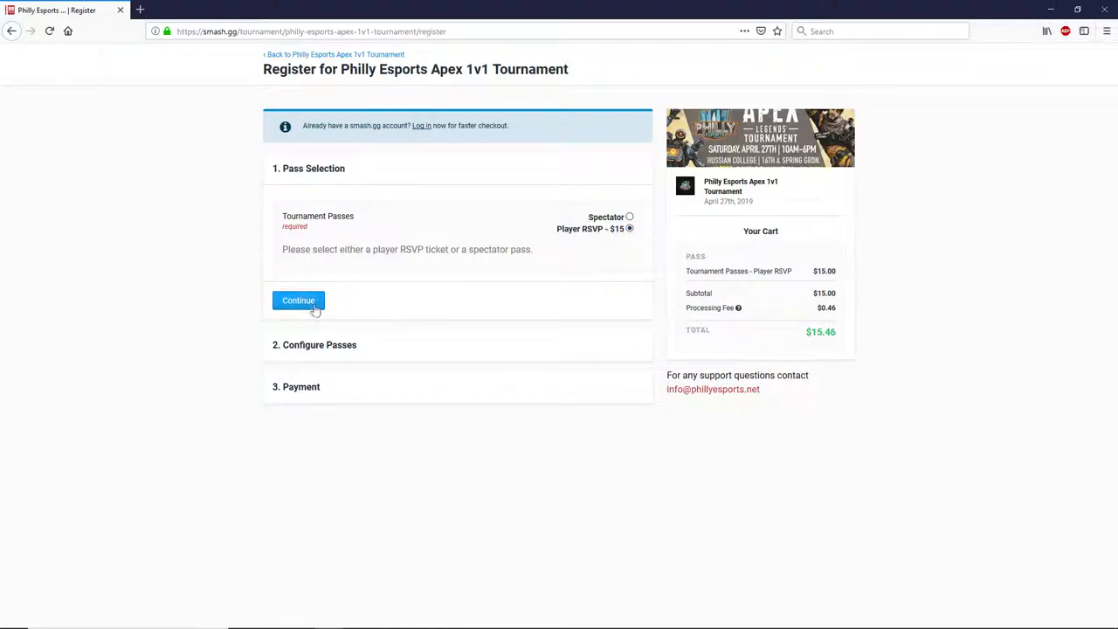
# Continue with the player pass, tick the free 1v1 Apex event, and type 'PhillyEs'
pyautogui.click(298, 300)
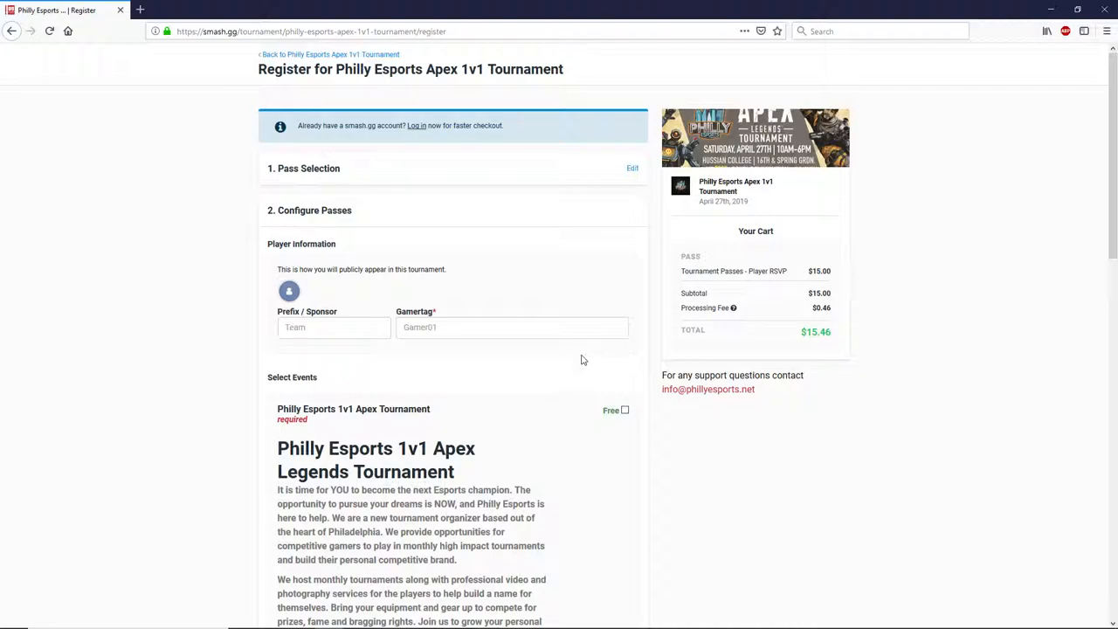
pyautogui.scroll(-3)
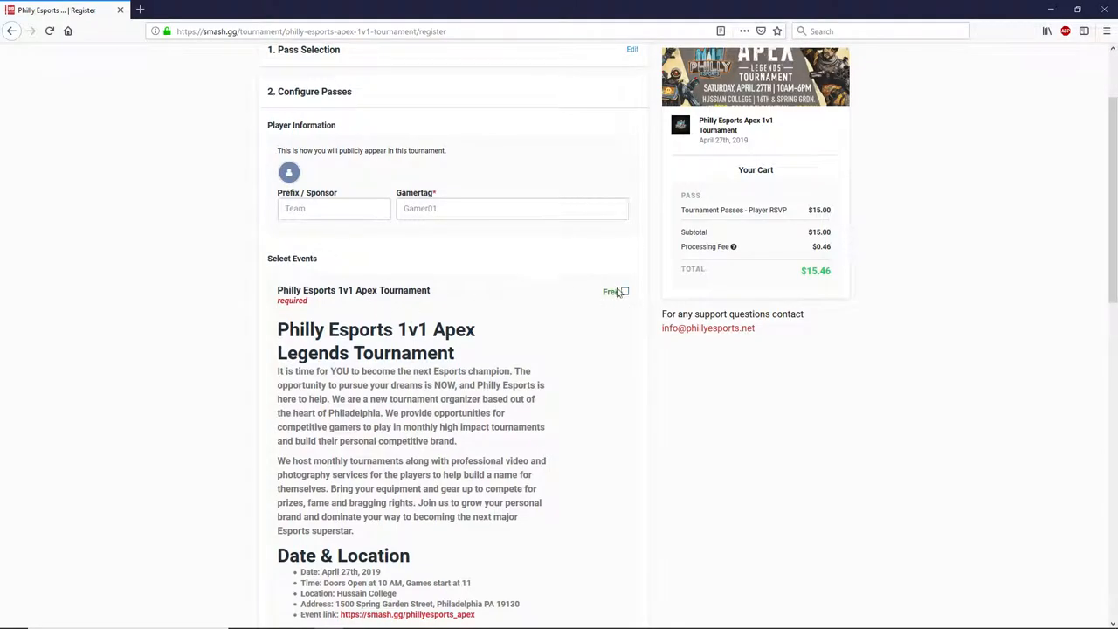
pyautogui.click(624, 292)
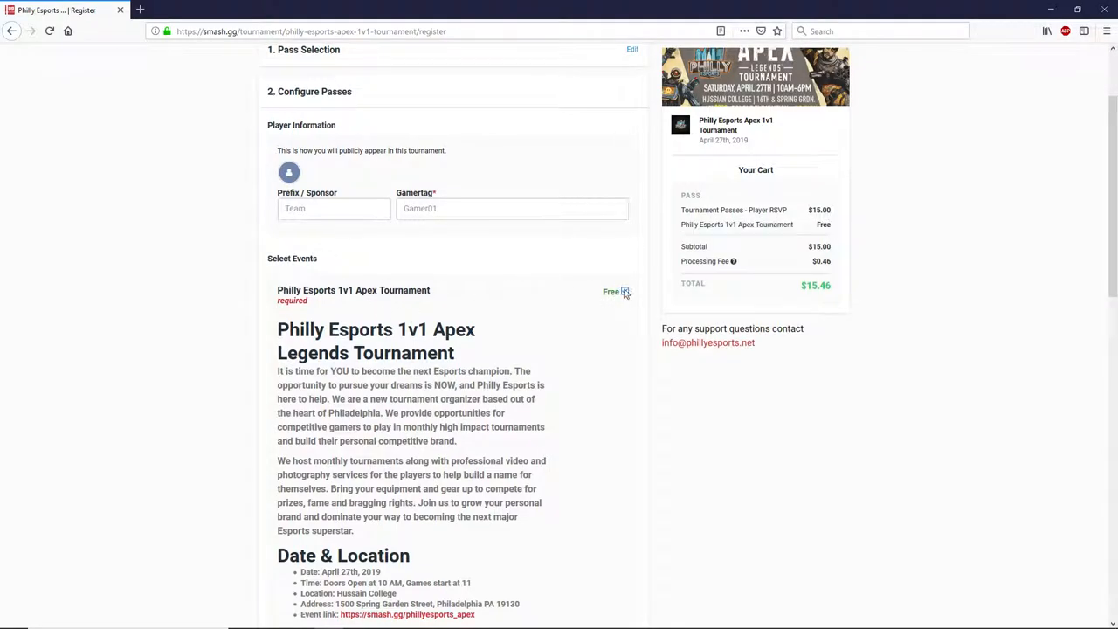
pyautogui.click(625, 290)
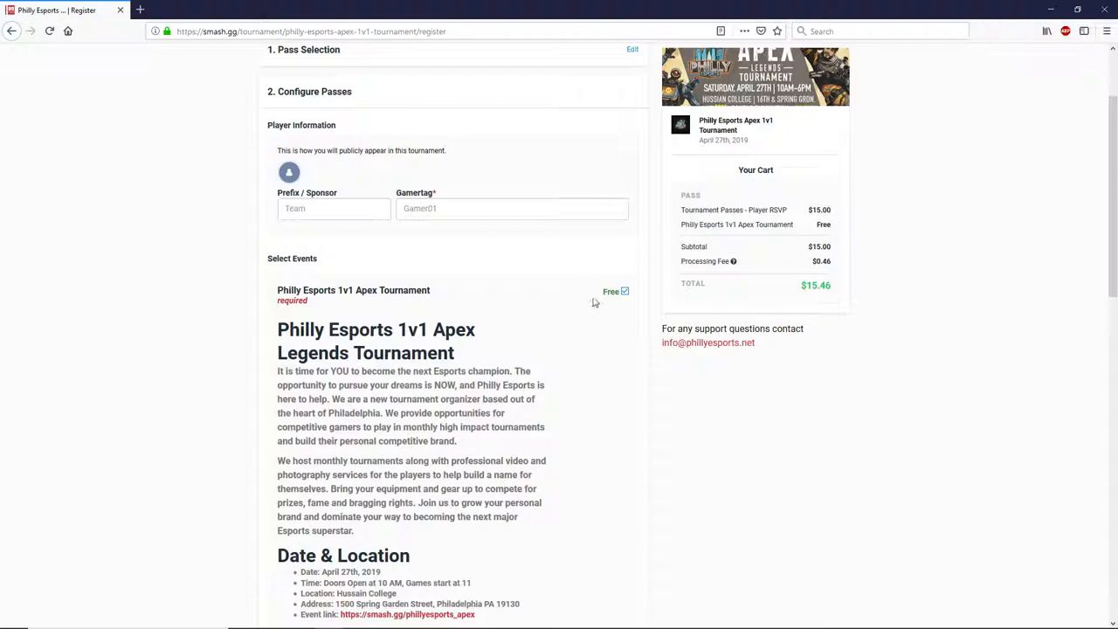
pyautogui.moveTo(485, 343)
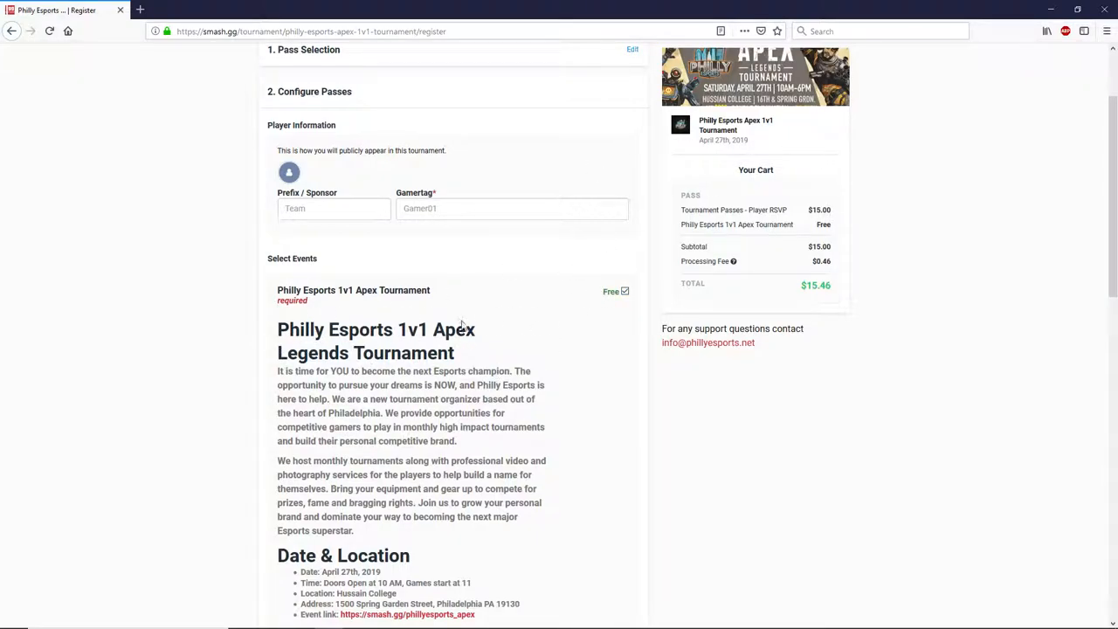
pyautogui.scroll(-3)
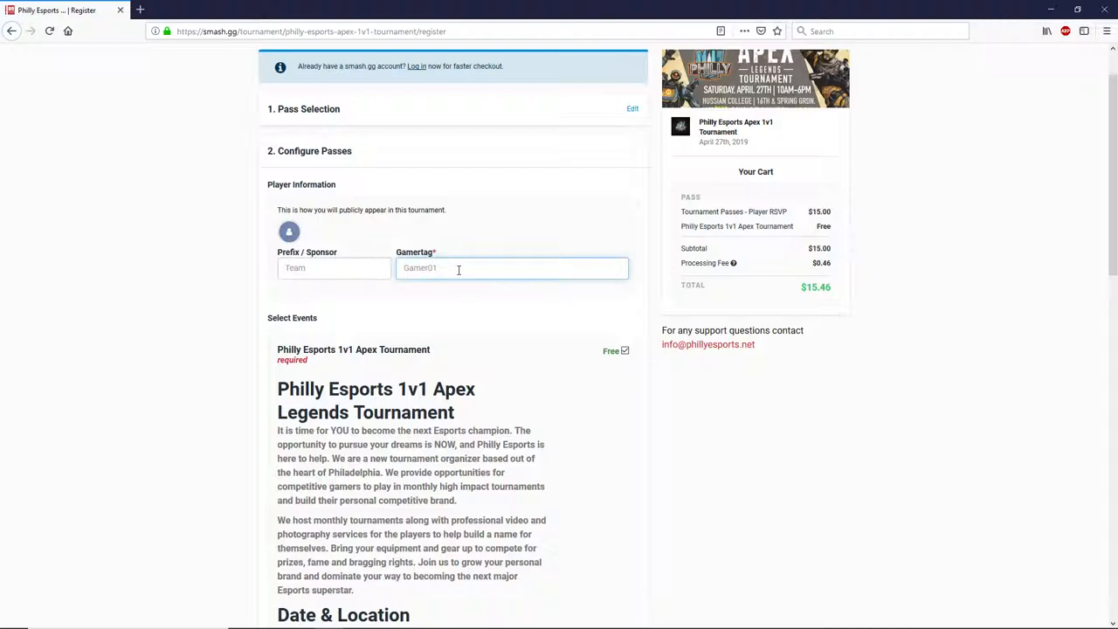
pyautogui.write('PhillyEs')
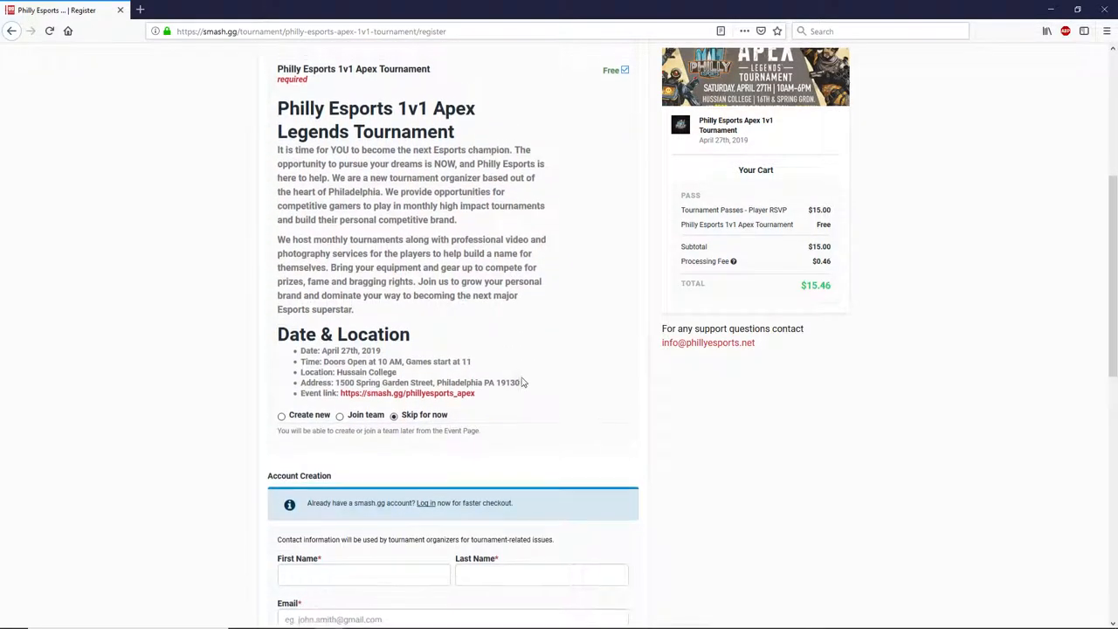
pyautogui.scroll(-3)
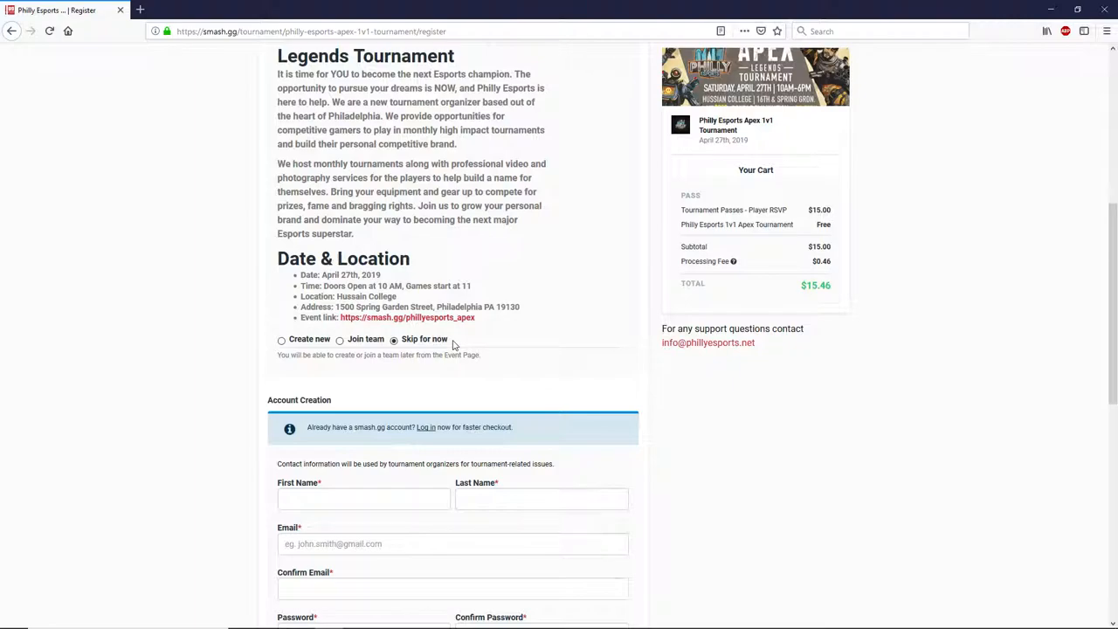
pyautogui.moveTo(398, 352)
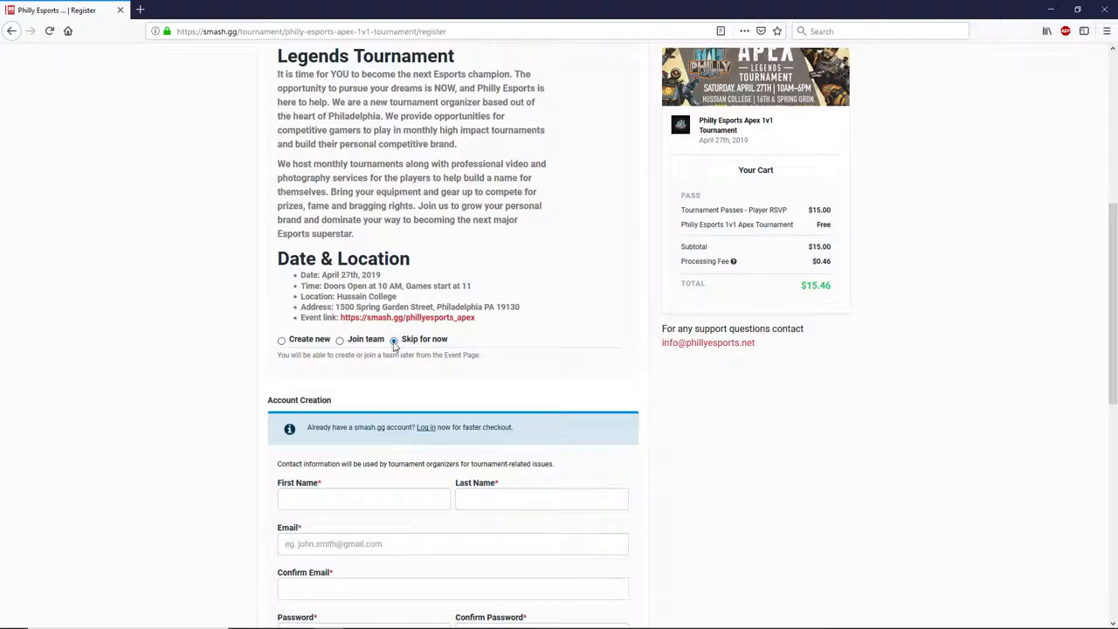
pyautogui.click(393, 339)
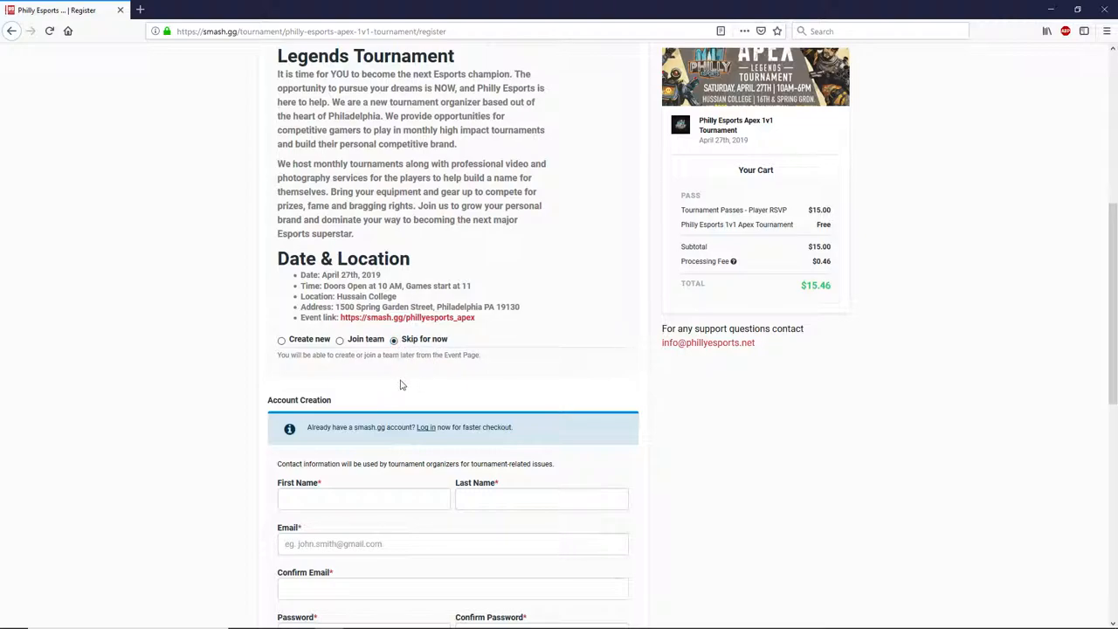
pyautogui.scroll(-3)
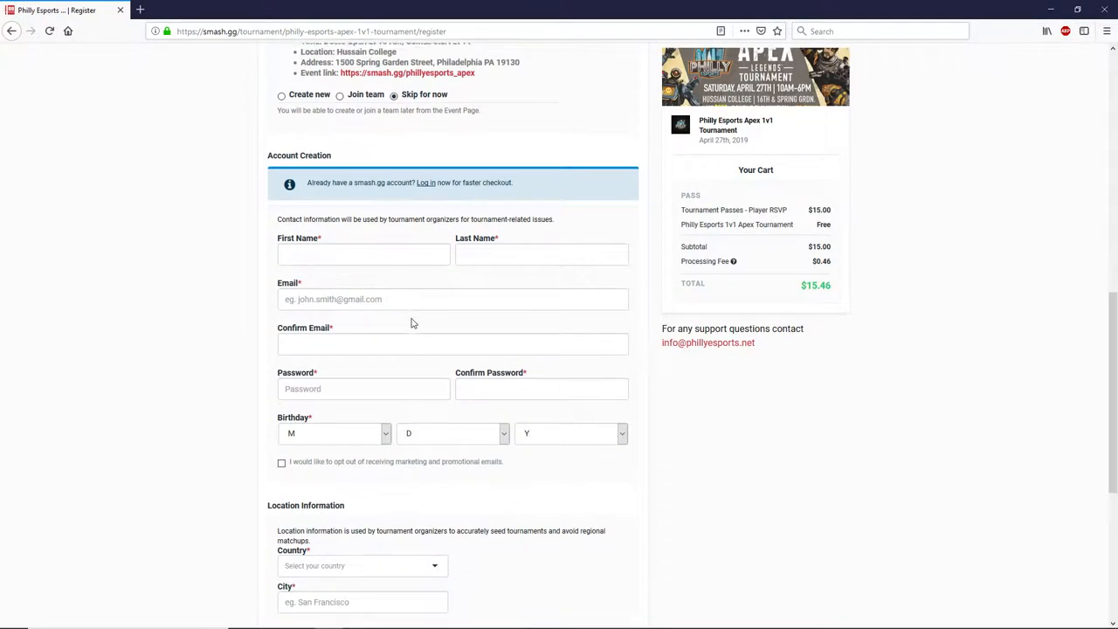
pyautogui.scroll(-3)
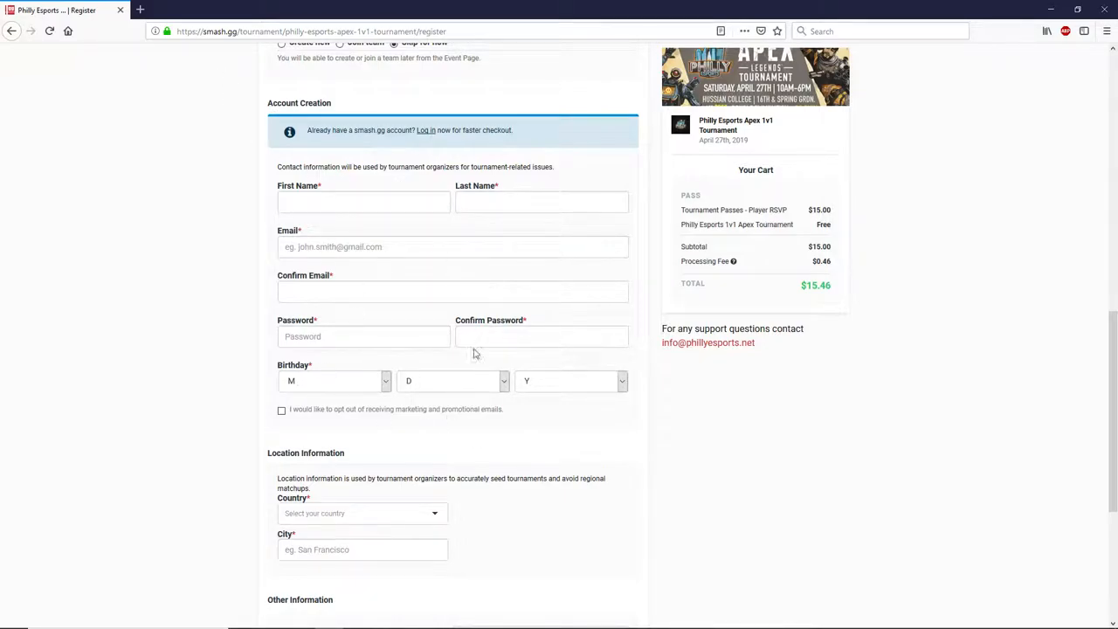
pyautogui.scroll(-3)
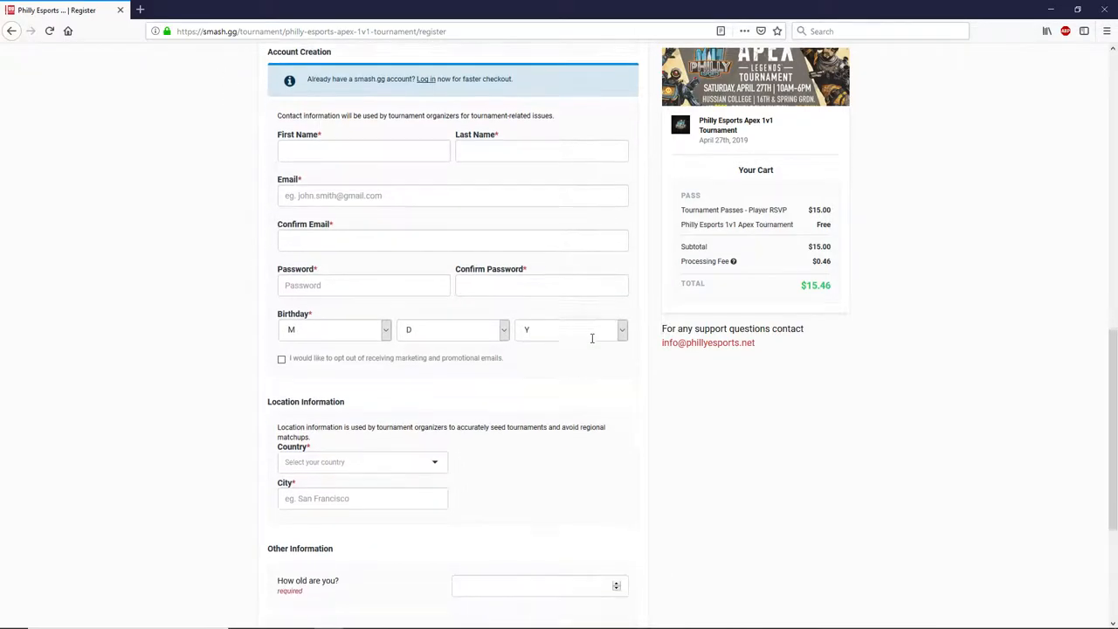
pyautogui.scroll(-3)
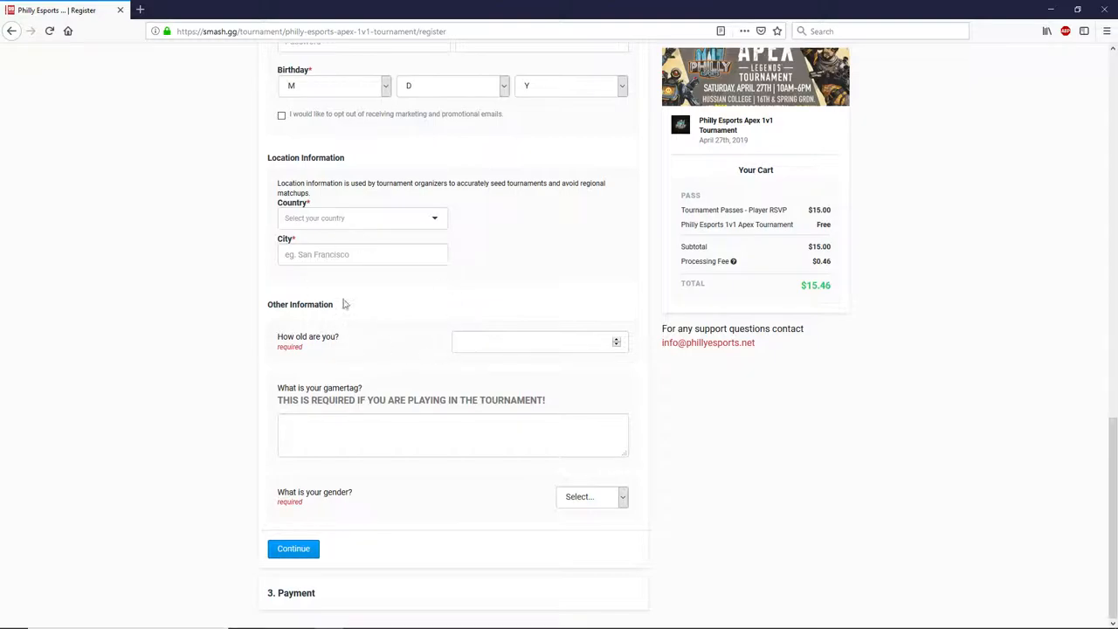
pyautogui.moveTo(516, 319)
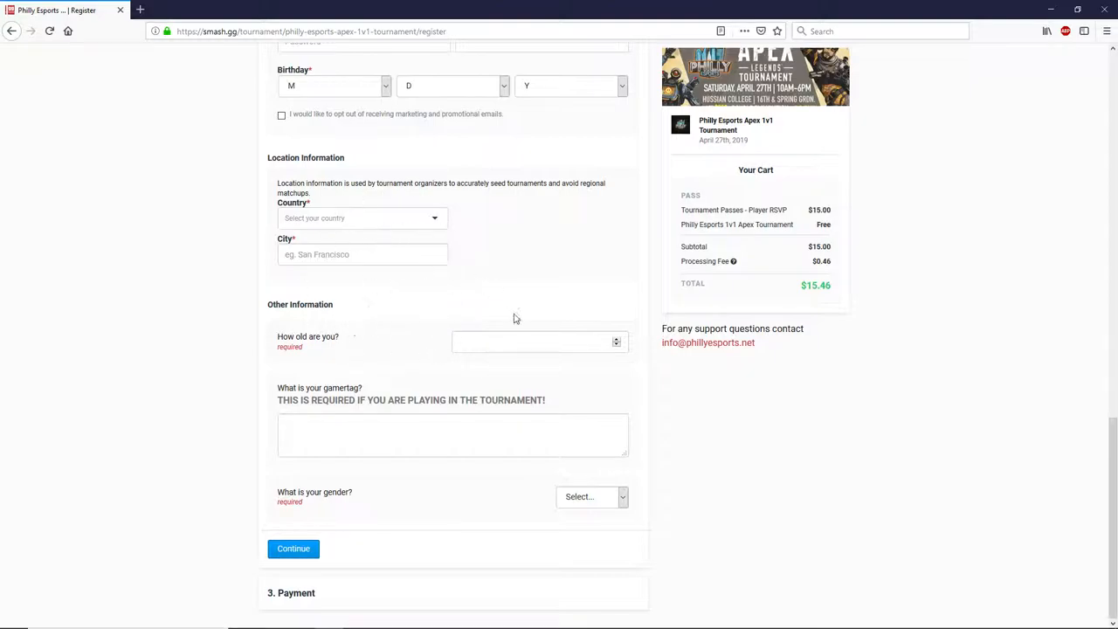
pyautogui.moveTo(136, 515)
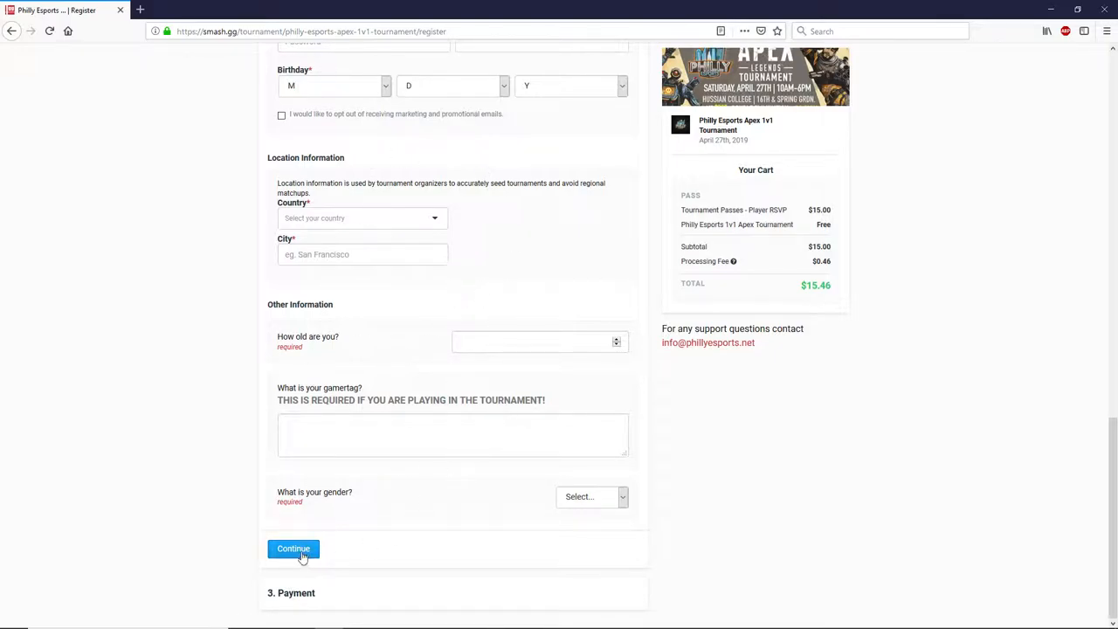
pyautogui.moveTo(252, 585)
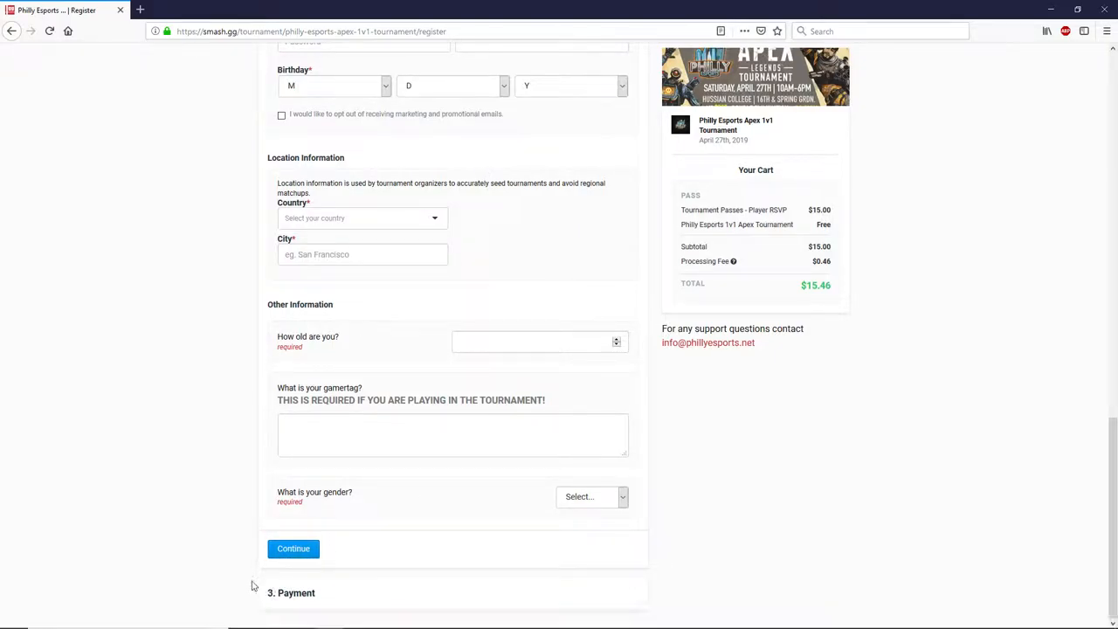
pyautogui.moveTo(317, 594)
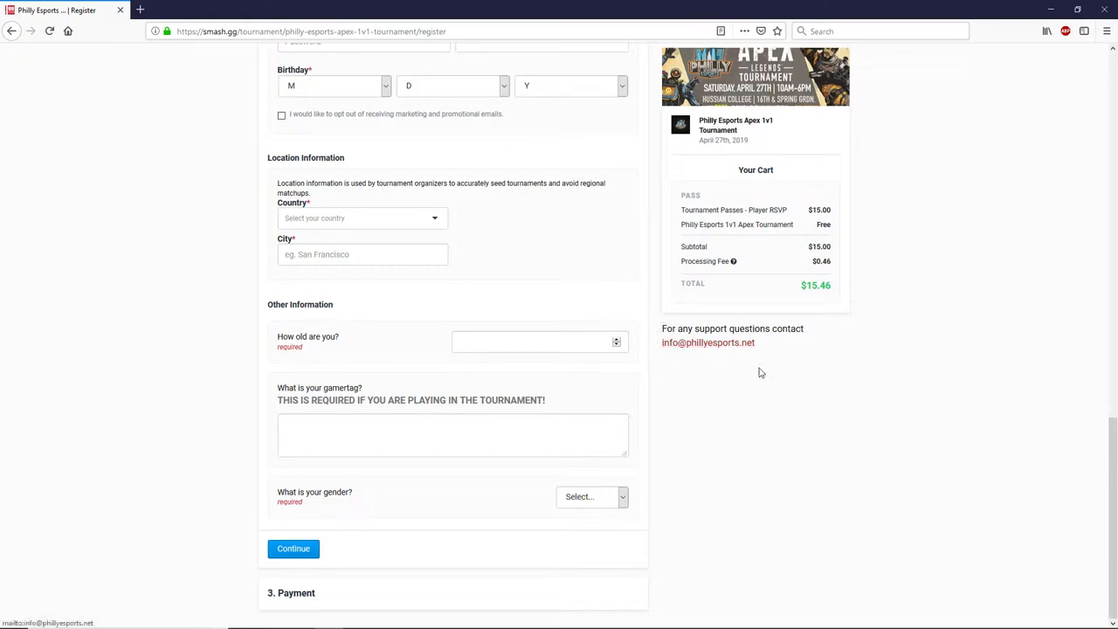
# Enter 'PhillyEsports' as the Gamertag under Player Information
pyautogui.scroll(3)
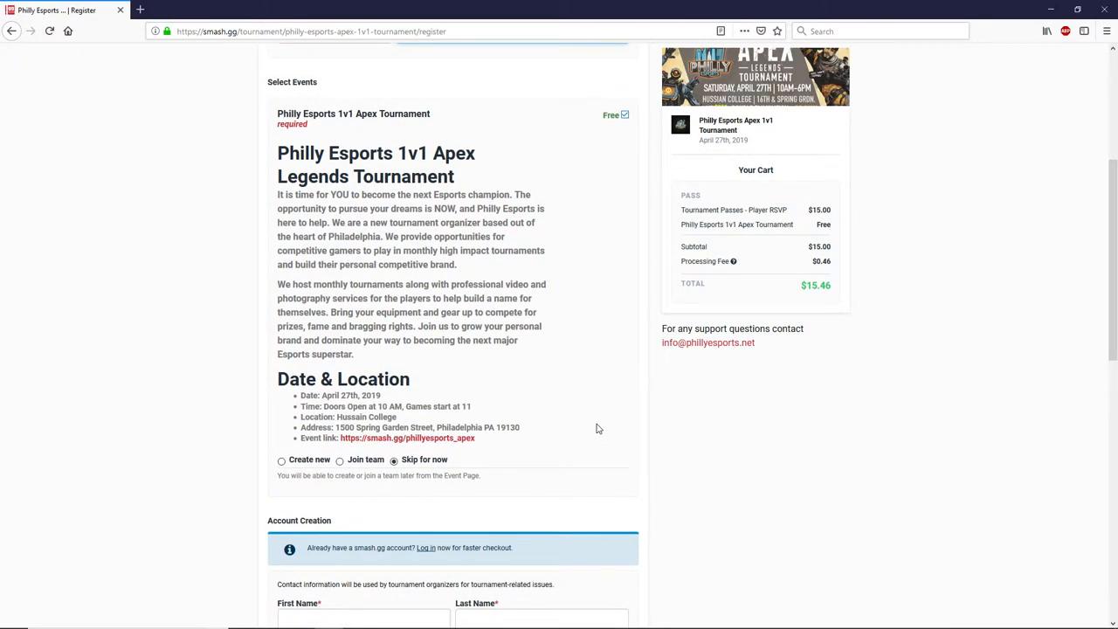
pyautogui.write('PhillyEsports')
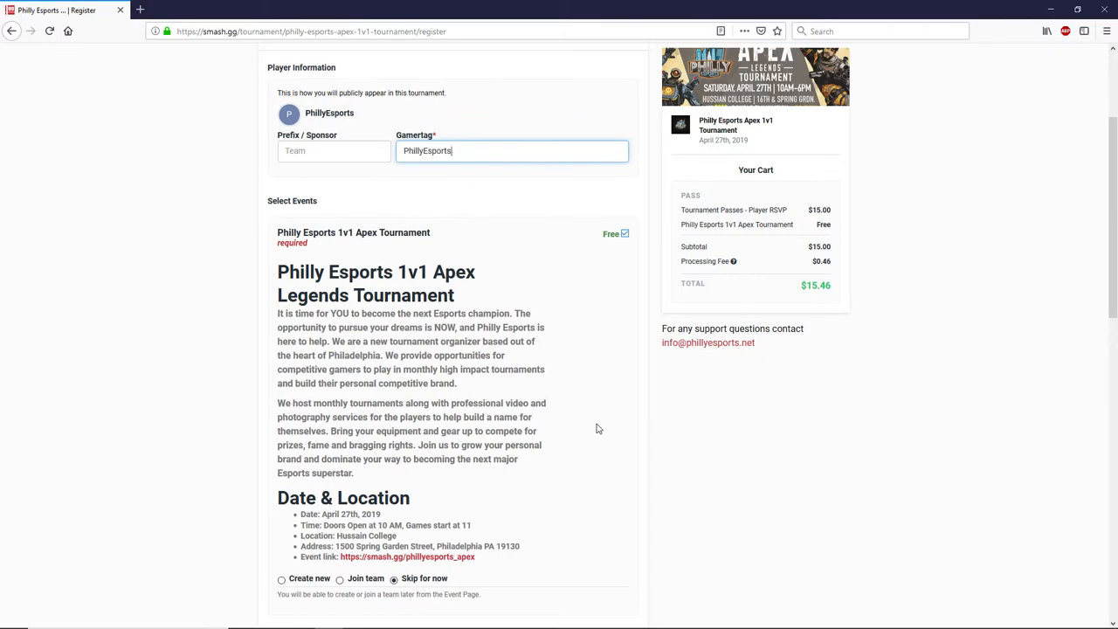